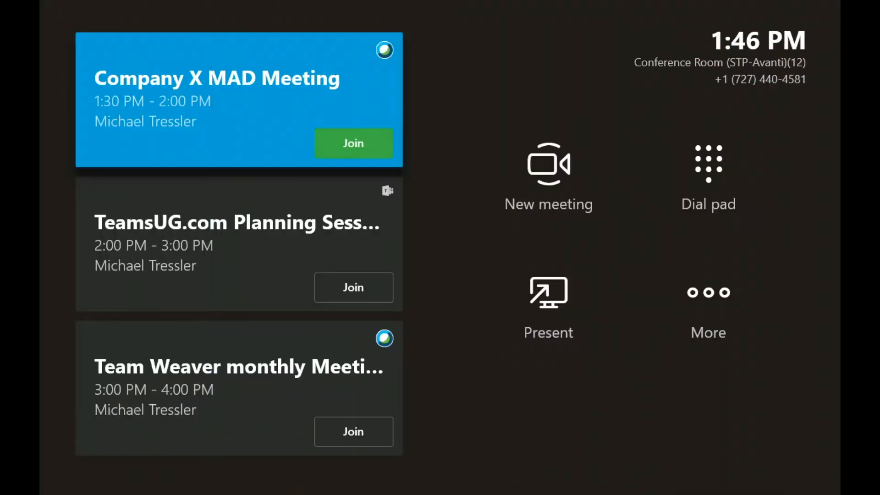
# - Join the Company X MAD Meeting from its tile in the room console's meetings list
pyautogui.click(353, 143)
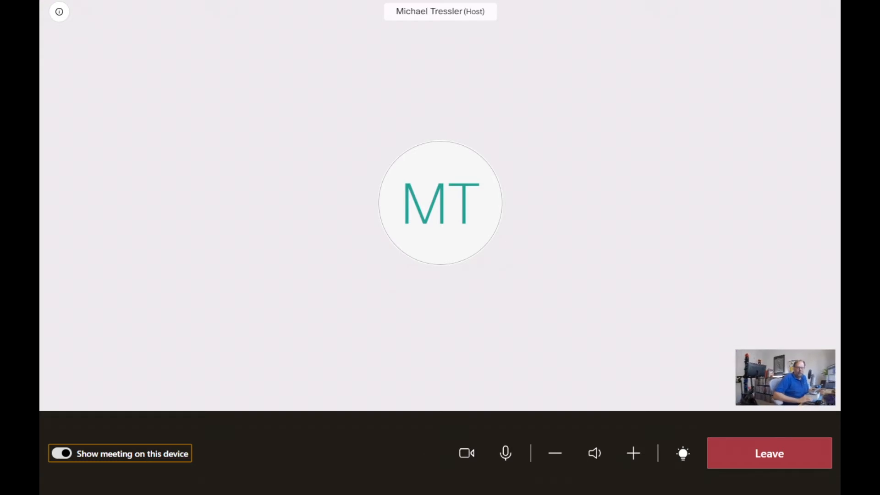
pyautogui.click(62, 453)
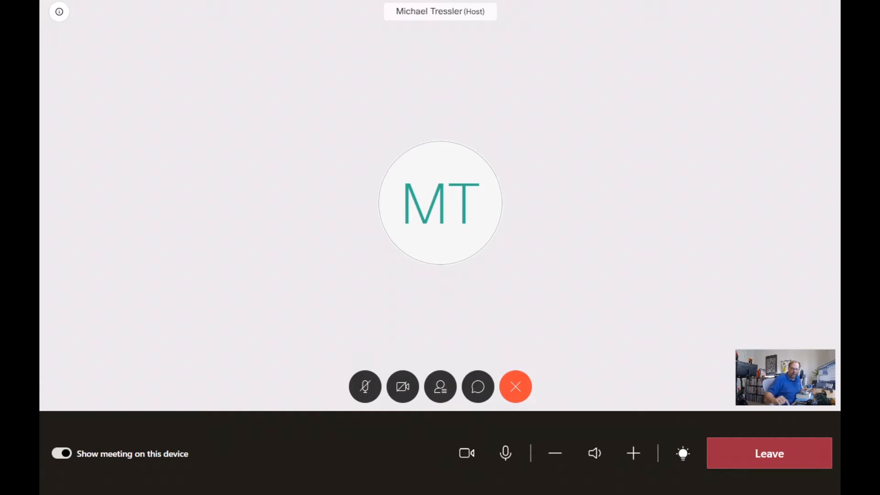
pyautogui.click(402, 387)
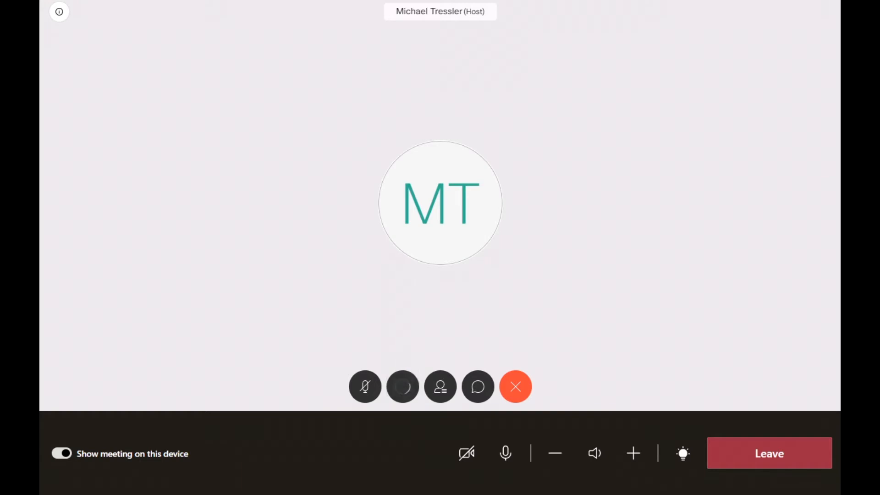
pyautogui.click(467, 453)
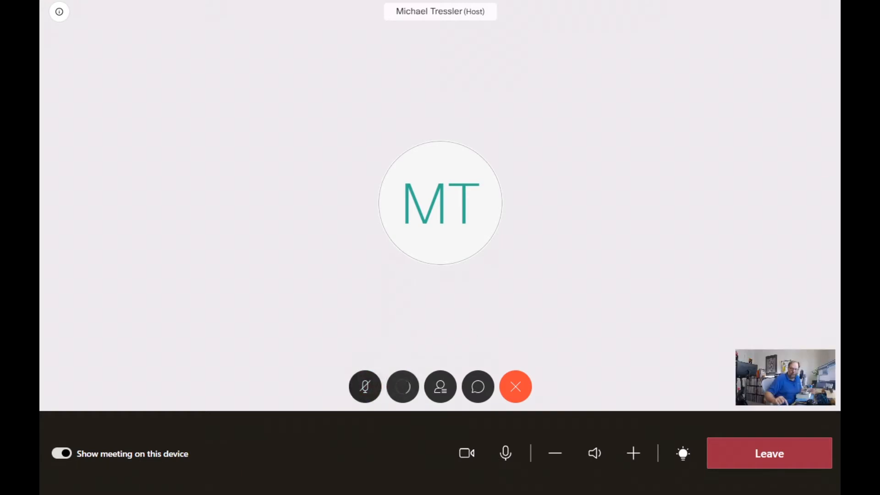
pyautogui.click(61, 453)
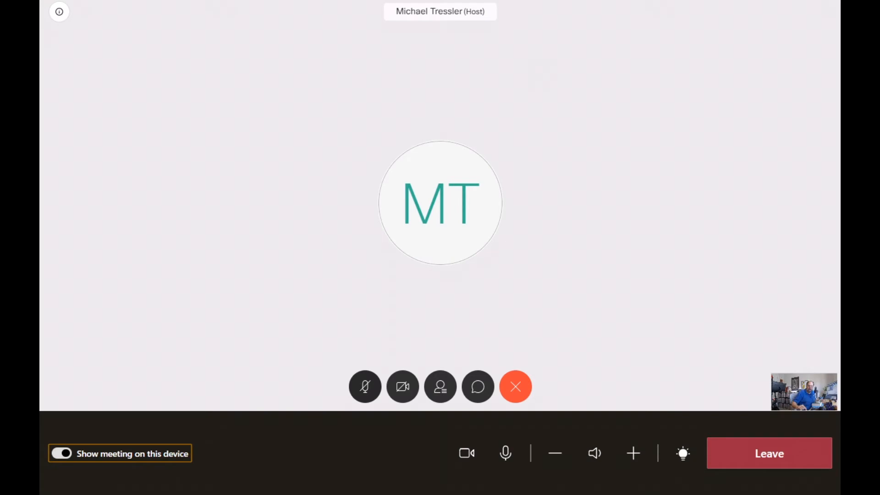
# - Browse the Webex meeting chat, then show the participants list with room and host
pyautogui.click(478, 387)
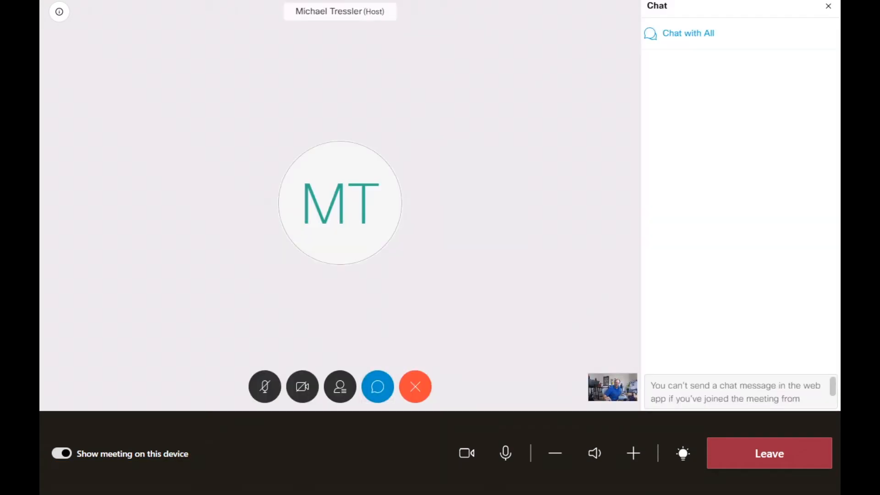
pyautogui.scroll(-3)
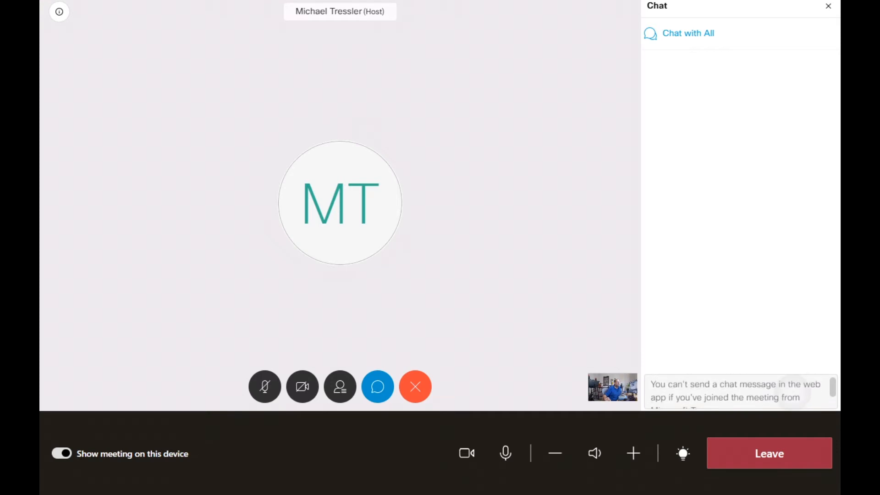
pyautogui.scroll(-3)
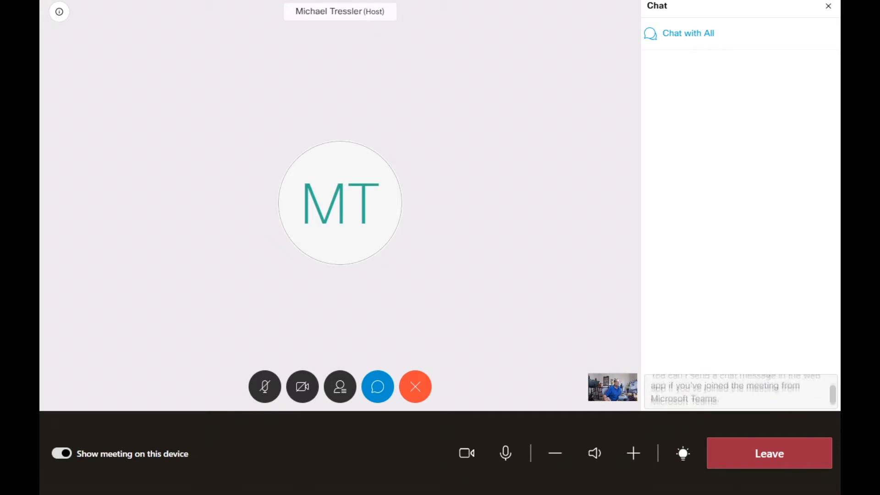
pyautogui.click(340, 387)
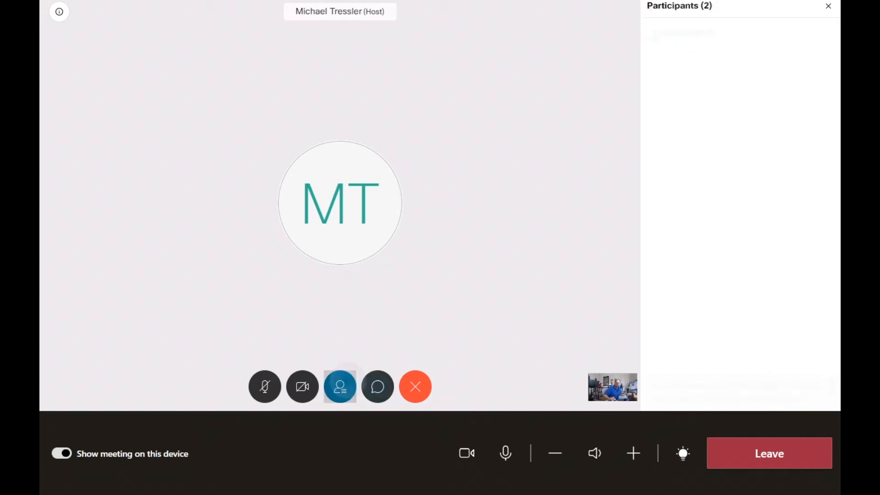
pyautogui.click(340, 386)
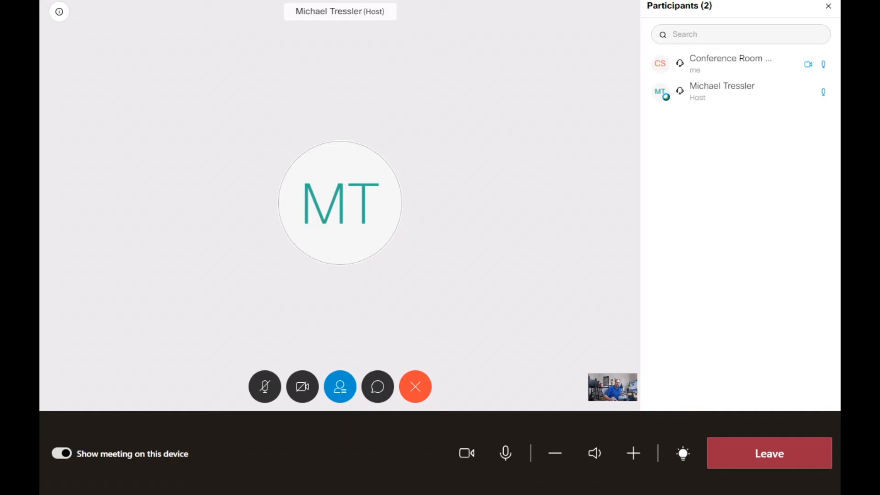
# - Turn the room's camera off and back on
pyautogui.click(303, 387)
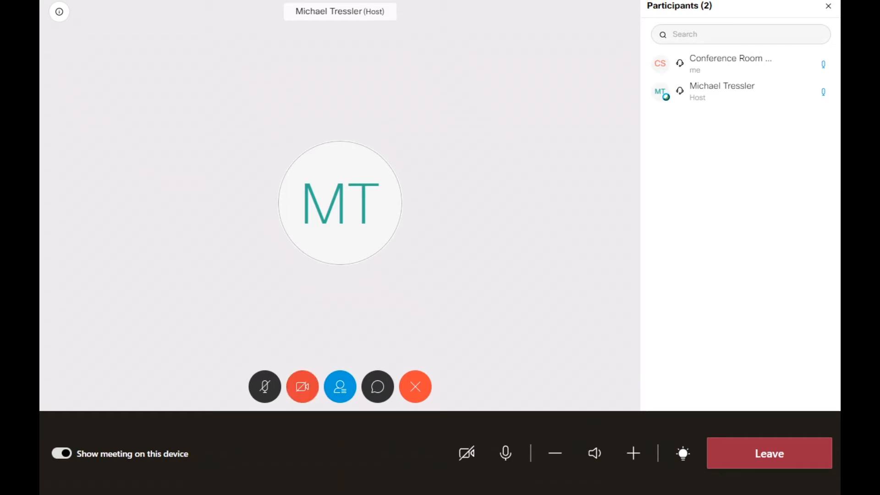
pyautogui.click(302, 386)
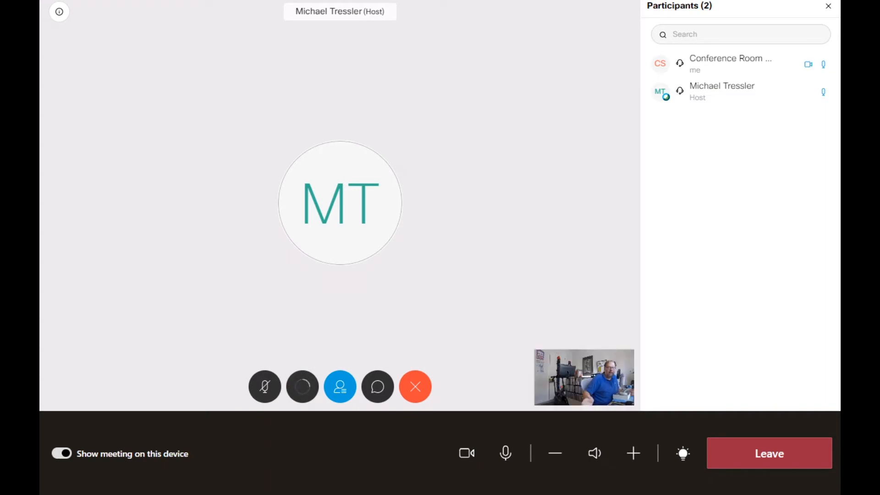
pyautogui.click(302, 386)
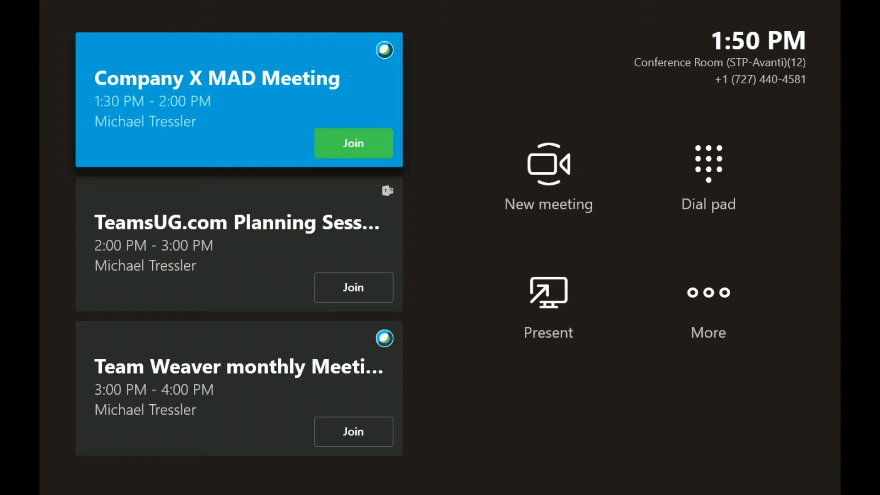
# - Open the More pane listing room invite, feedback, accessibility, restart and settings
pyautogui.click(353, 143)
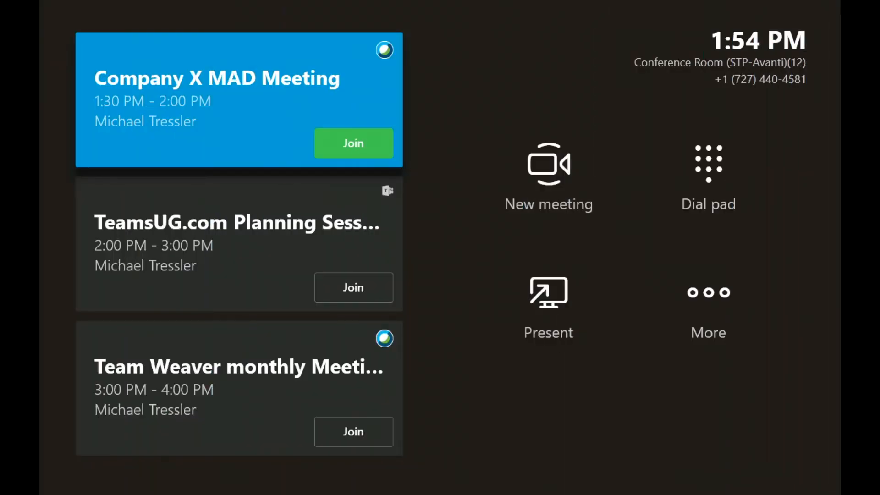
pyautogui.click(708, 303)
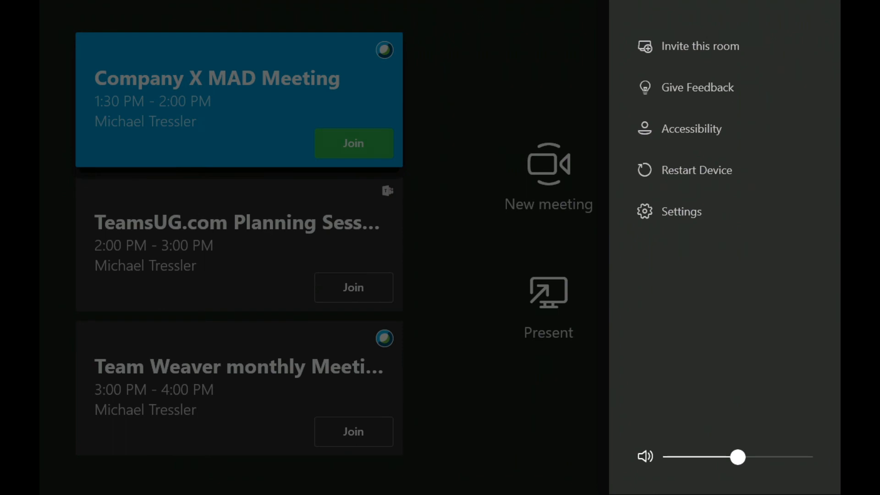
# - In Settings > Meetings, set Webex joins to Join with custom info
pyautogui.click(680, 211)
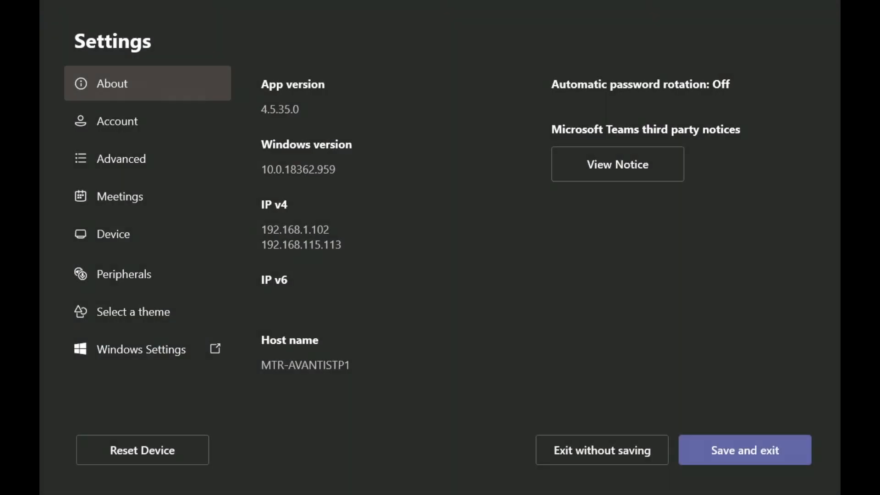
pyautogui.click(147, 196)
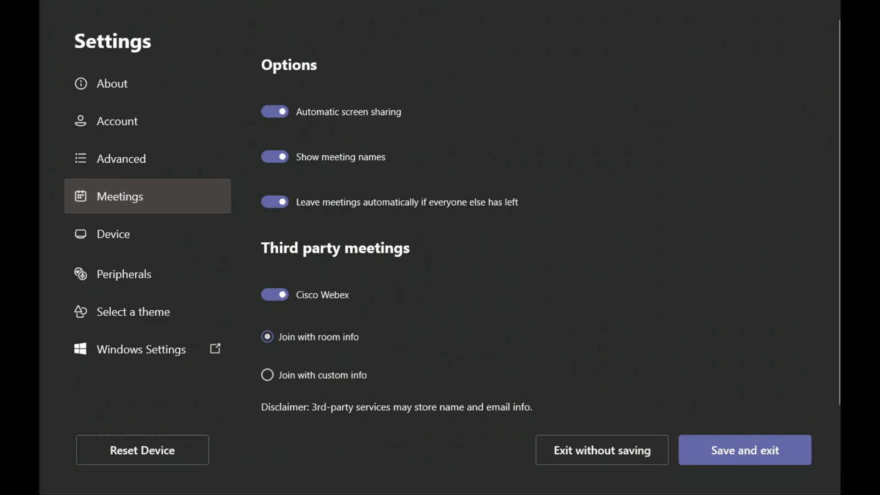
pyautogui.click(267, 375)
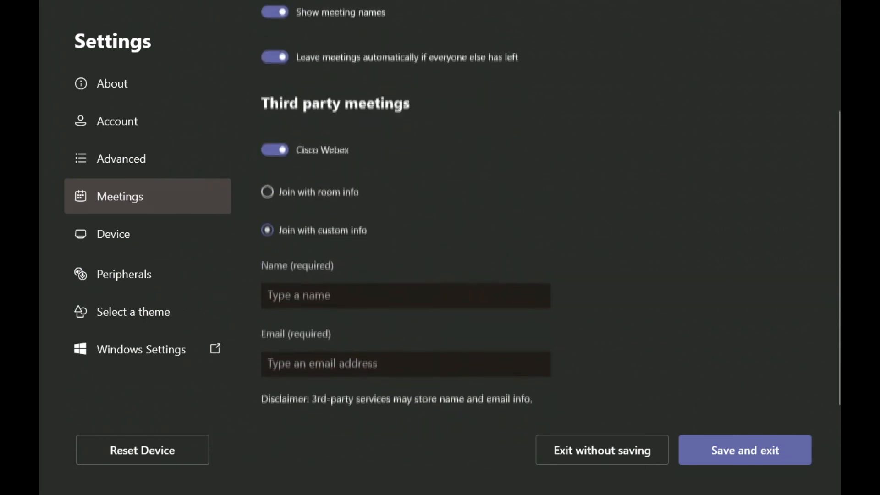
# - Enter 'Room' as the Webex display name and correct the room email address
pyautogui.click(405, 296)
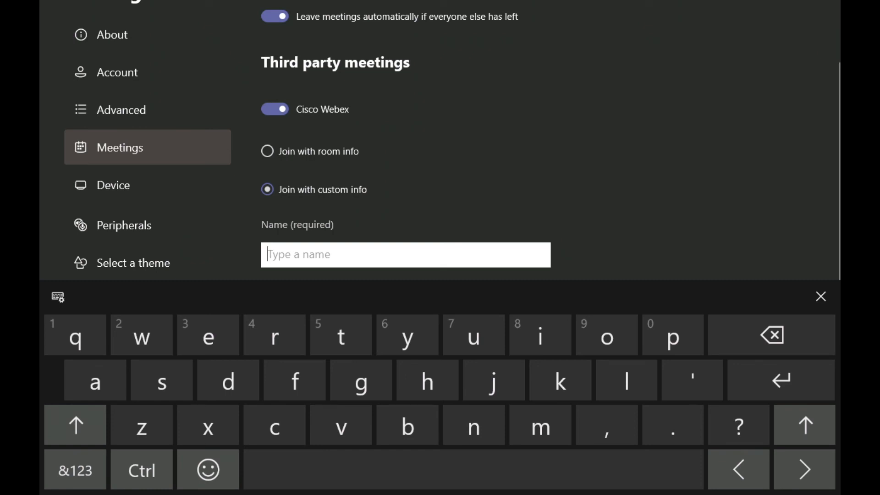
pyautogui.click(75, 425)
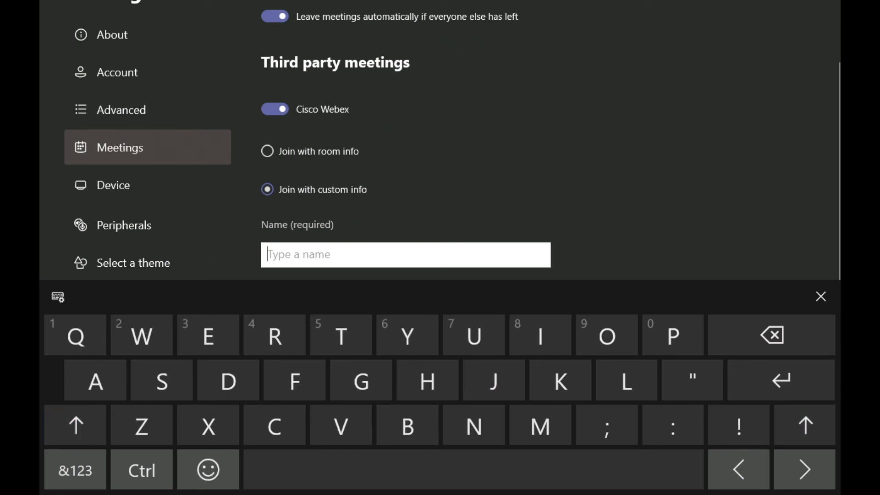
pyautogui.write('Room')
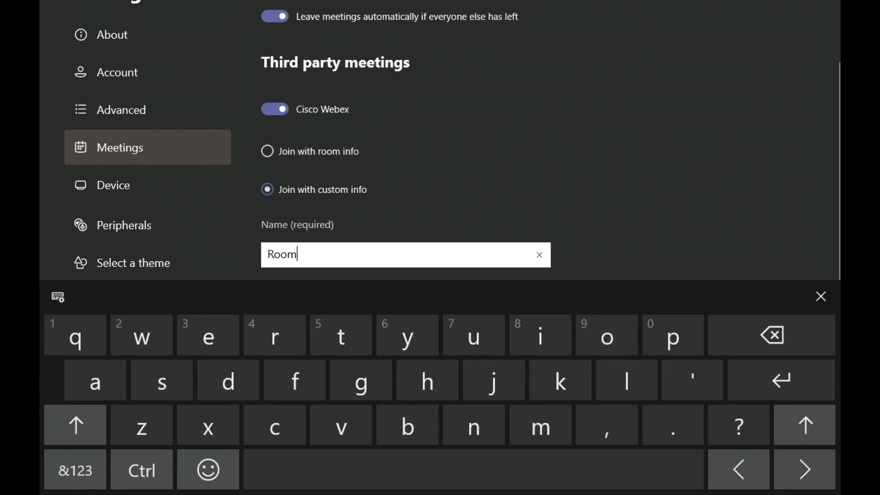
pyautogui.click(75, 470)
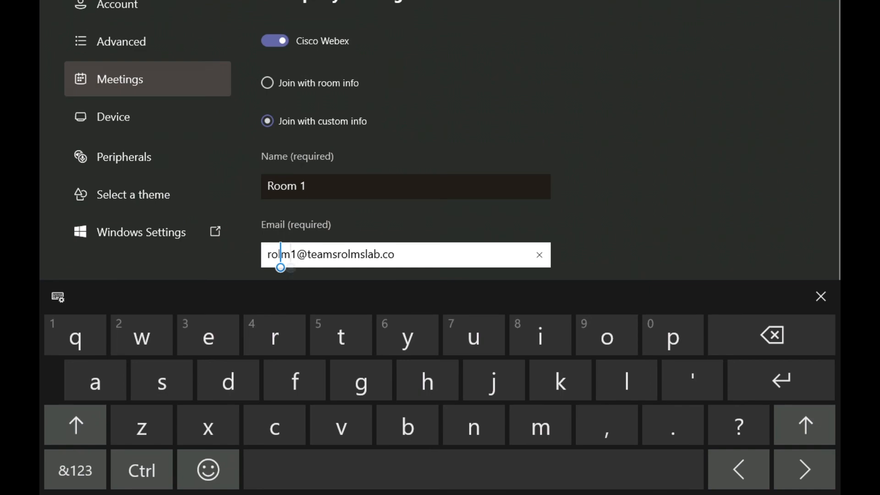
pyautogui.write('om')
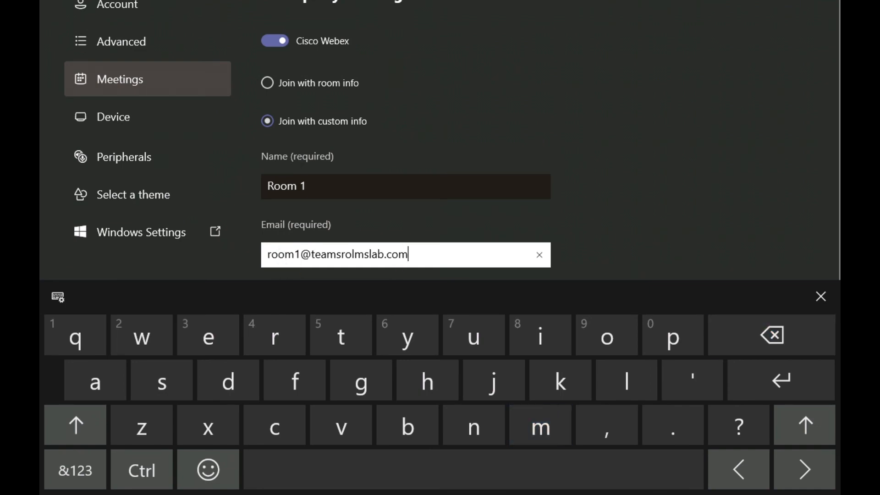
pyautogui.click(820, 297)
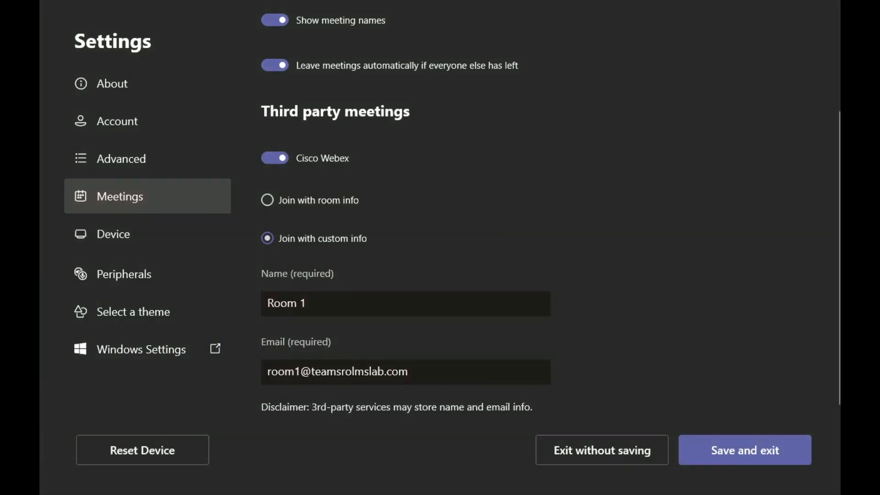
# - Save the custom Webex join settings and rejoin the Company X MAD Meeting
pyautogui.click(745, 450)
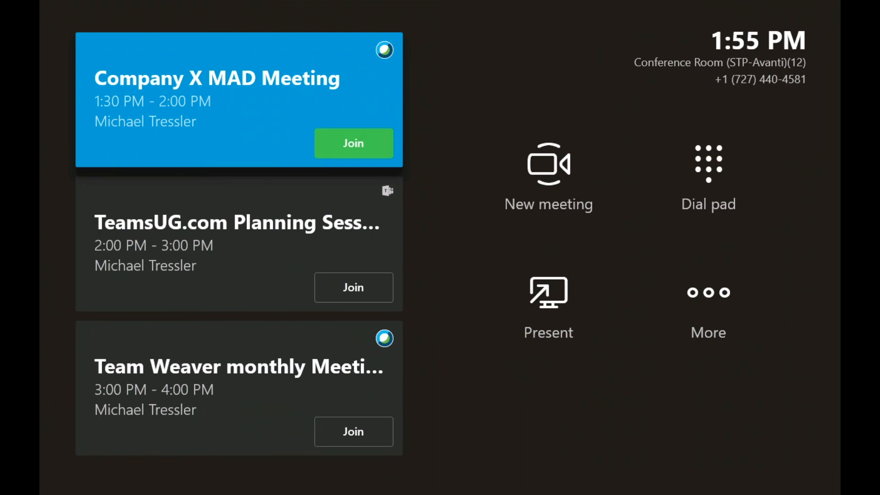
pyautogui.click(353, 143)
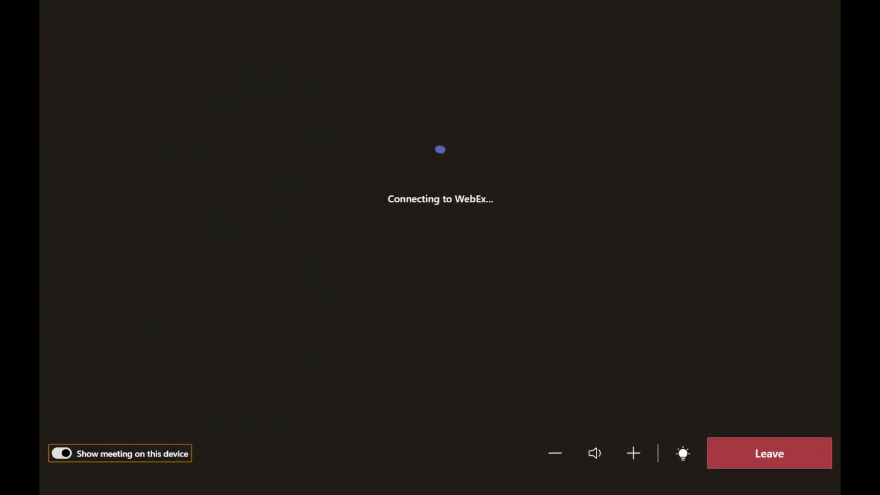